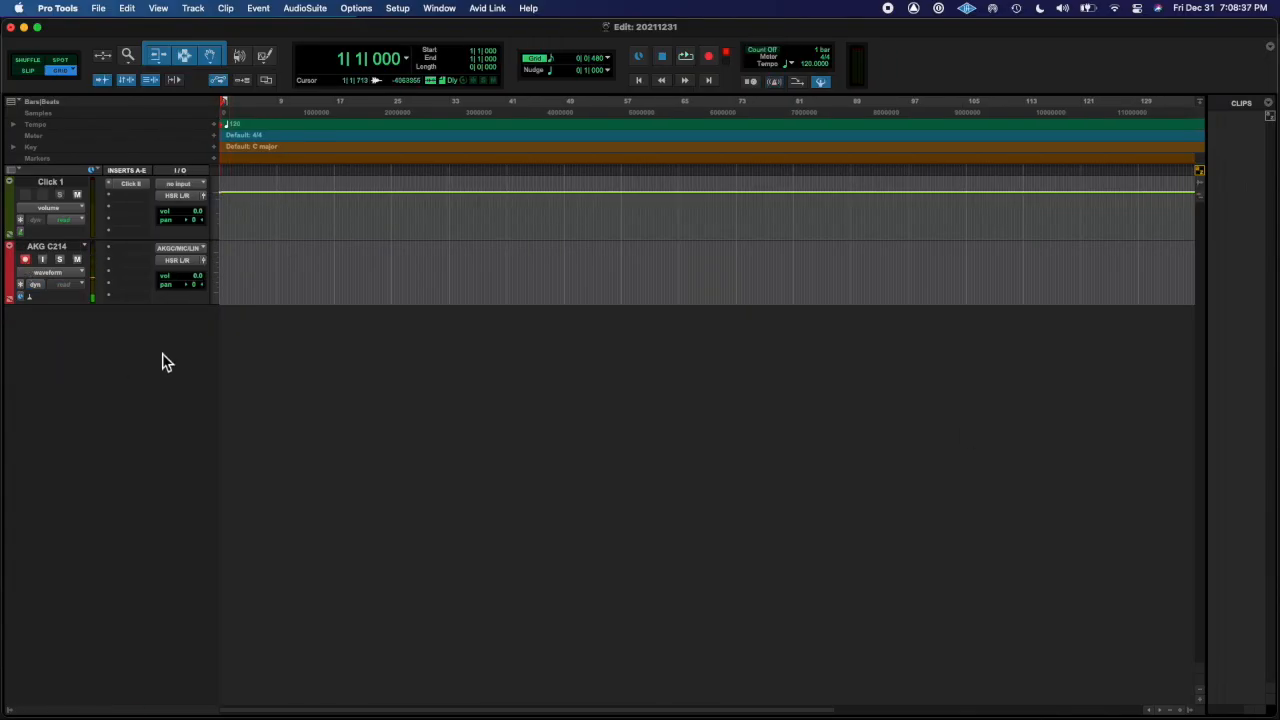
Record a clap take (AKG C214_01) onto the armed AKG C214 track and stop.
left_click(708, 56)
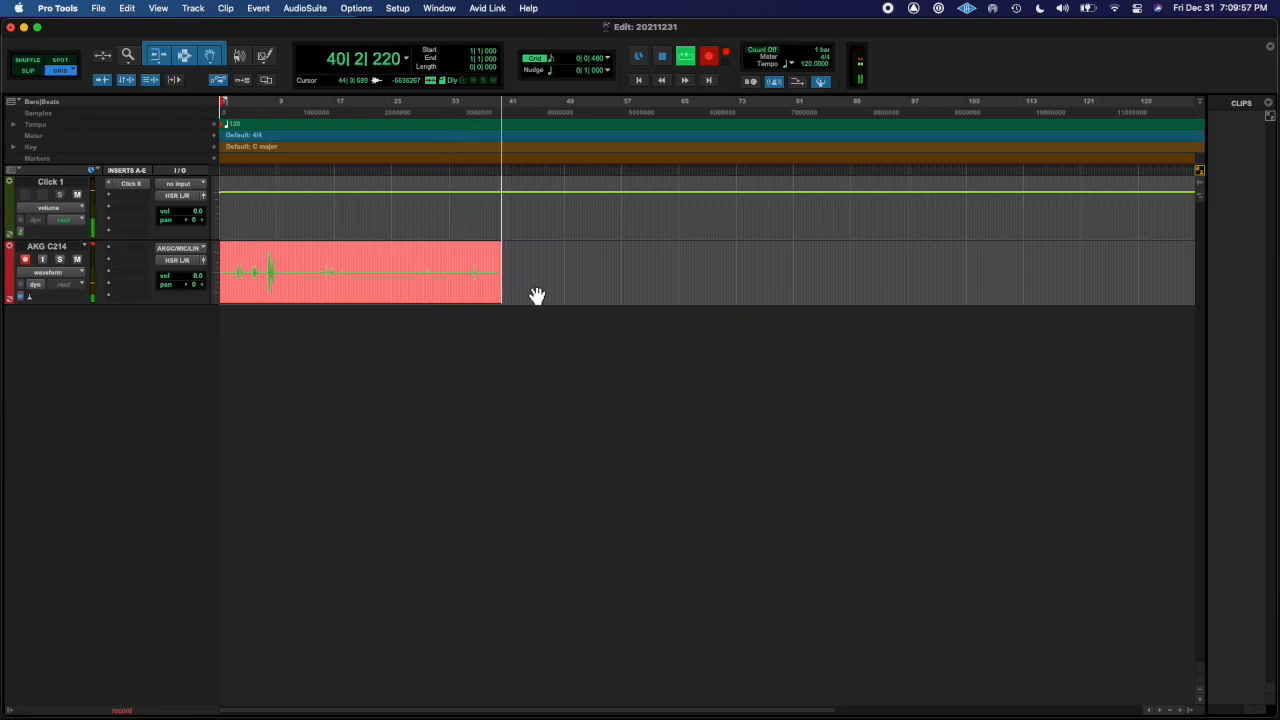
left_click(397, 8)
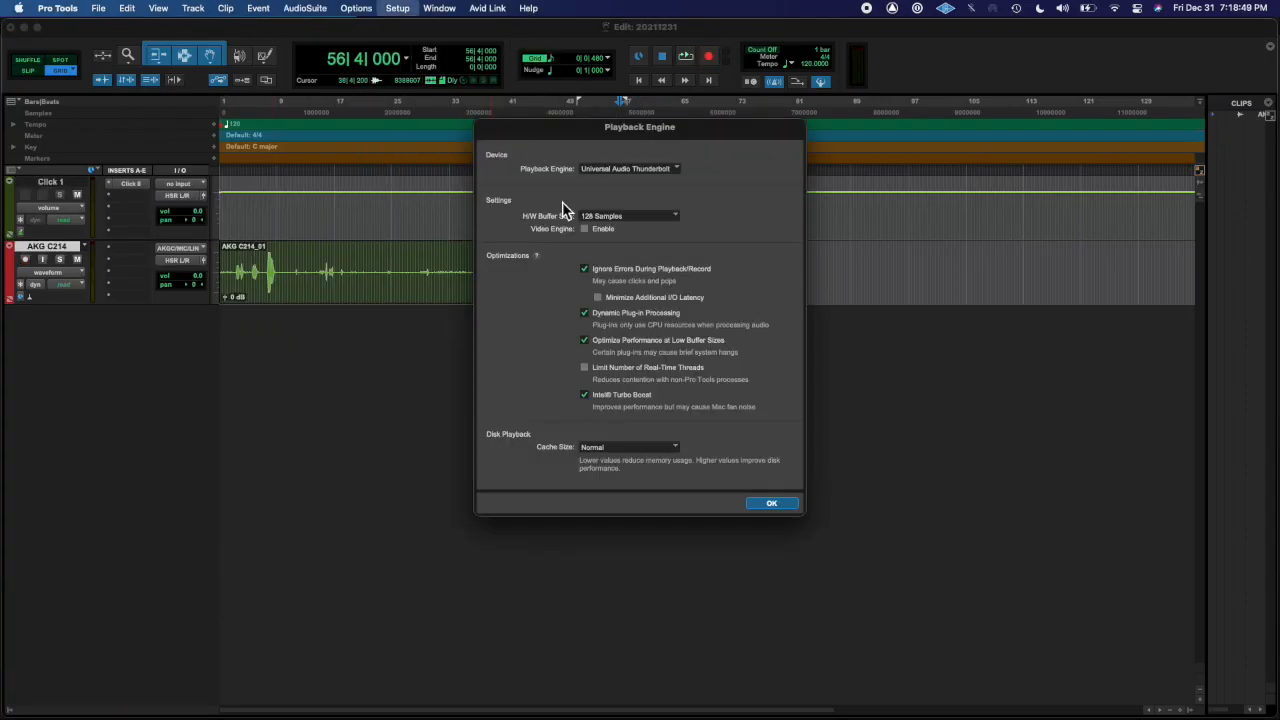
Work in the Edit window toward renaming the track Clap and adding its inserts.
left_click(771, 503)
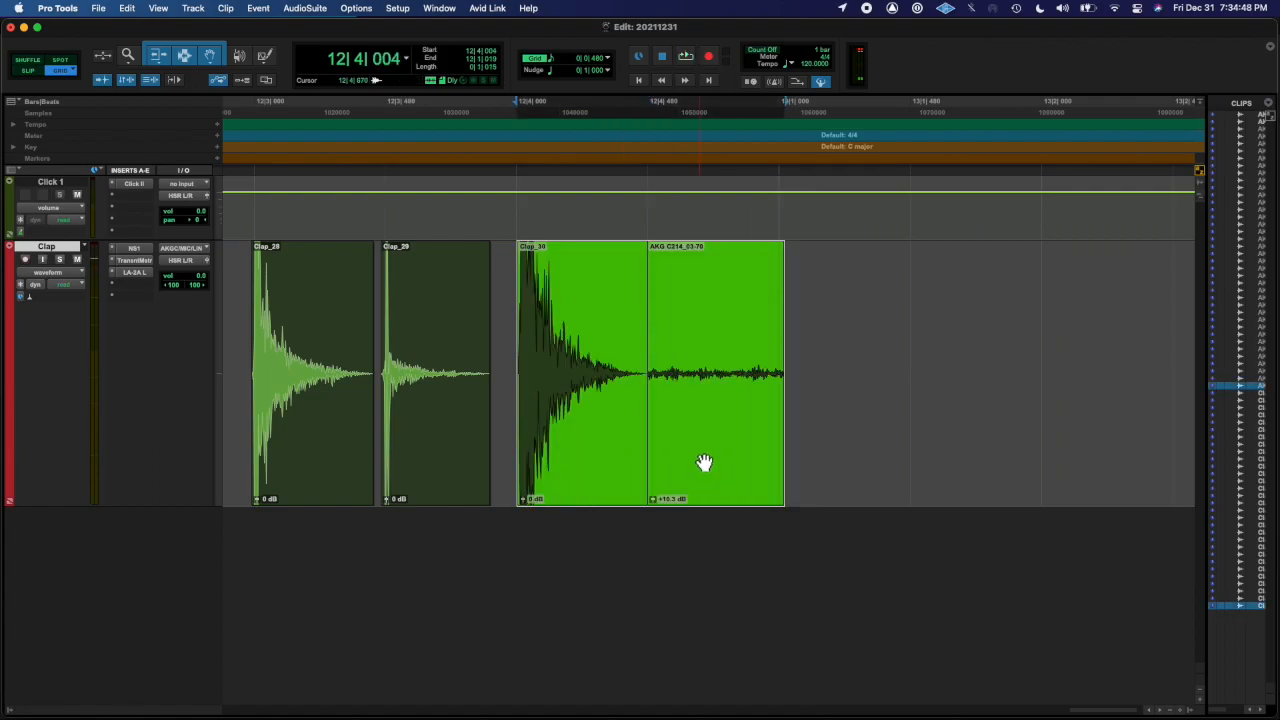
Add an EQ3 1-Band insert to the Clap track set to High-Shelf.
left_click(135, 273)
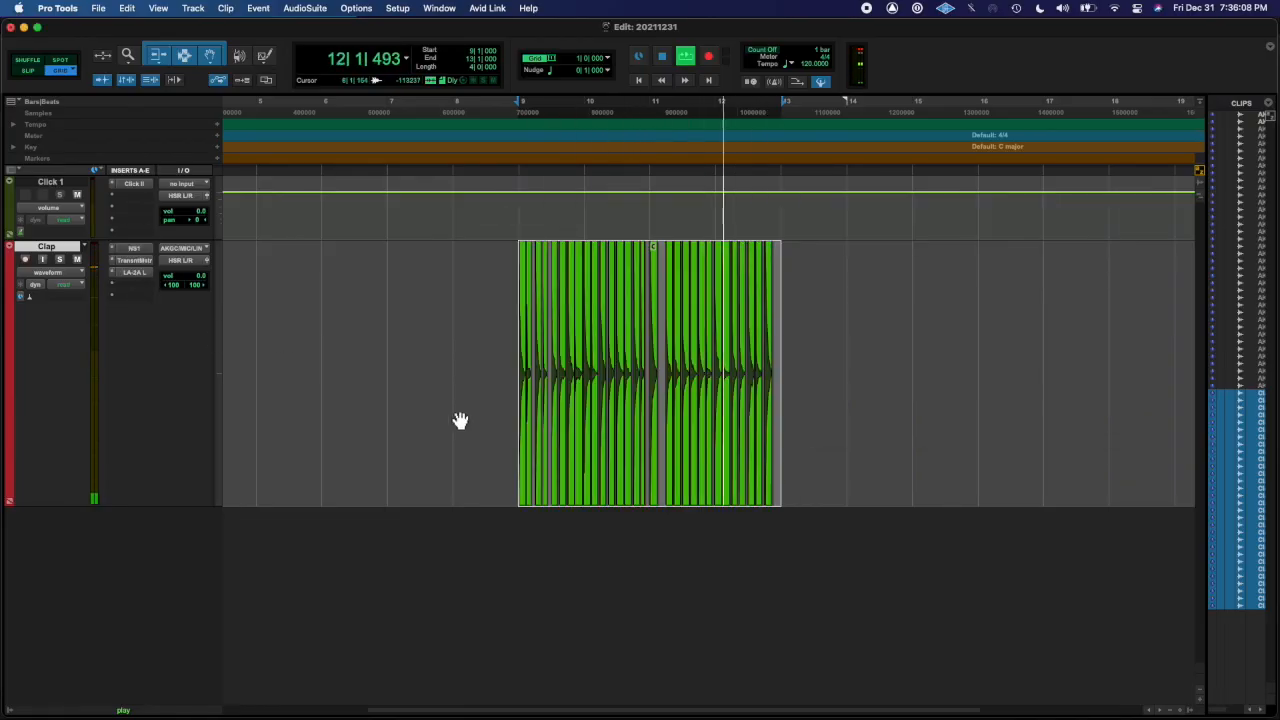
left_click(134, 284)
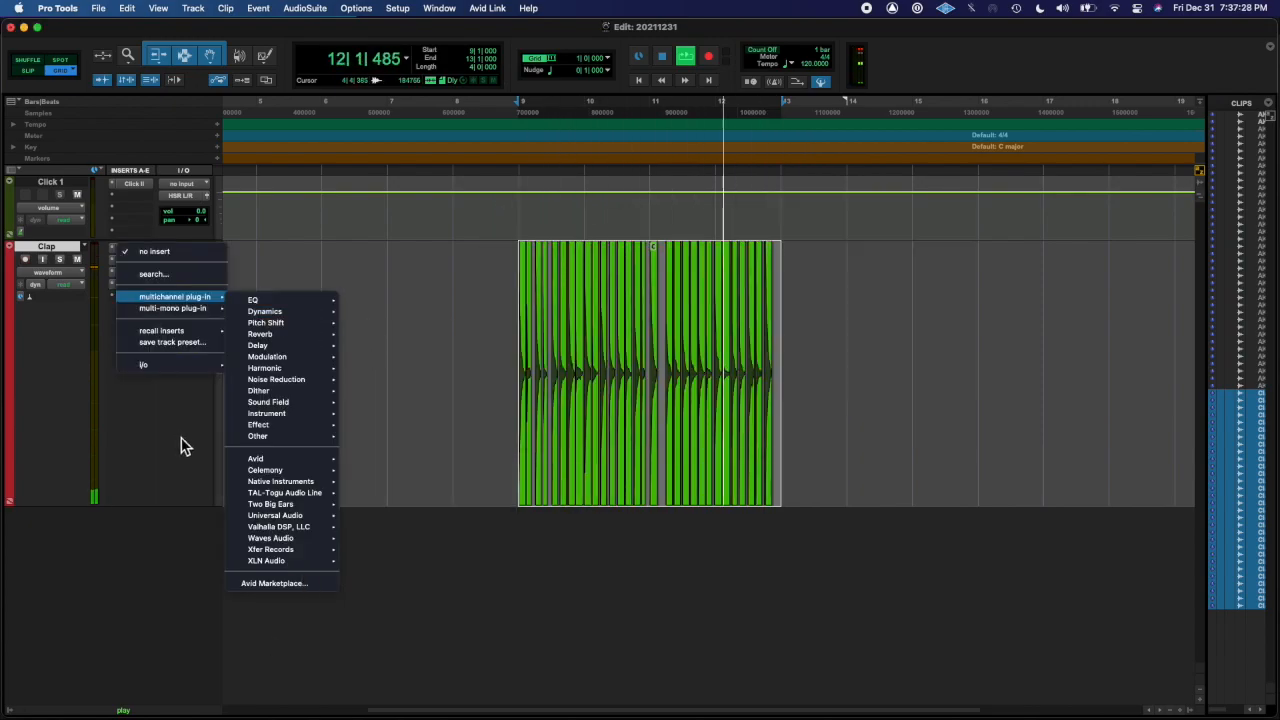
left_click(253, 299)
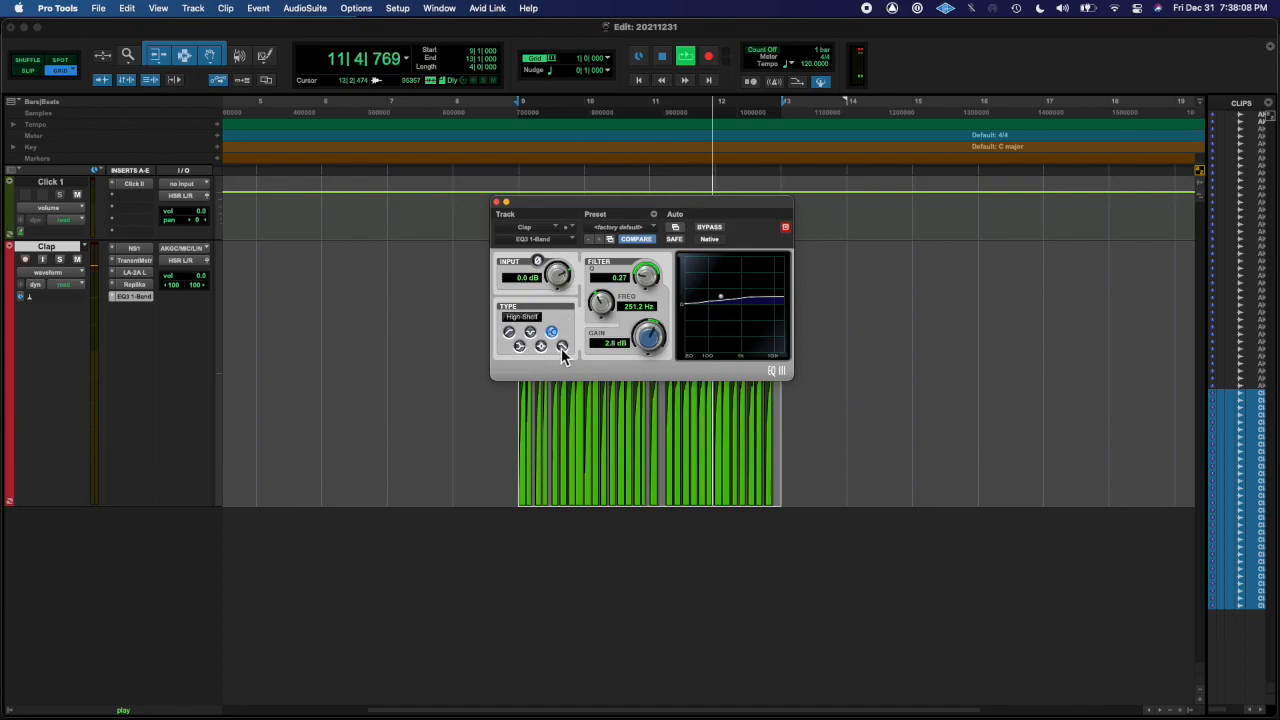
Bounce the mix as WAV 'Clap Loop - 120 BPM' with Import After Bounce unticked.
left_click(496, 201)
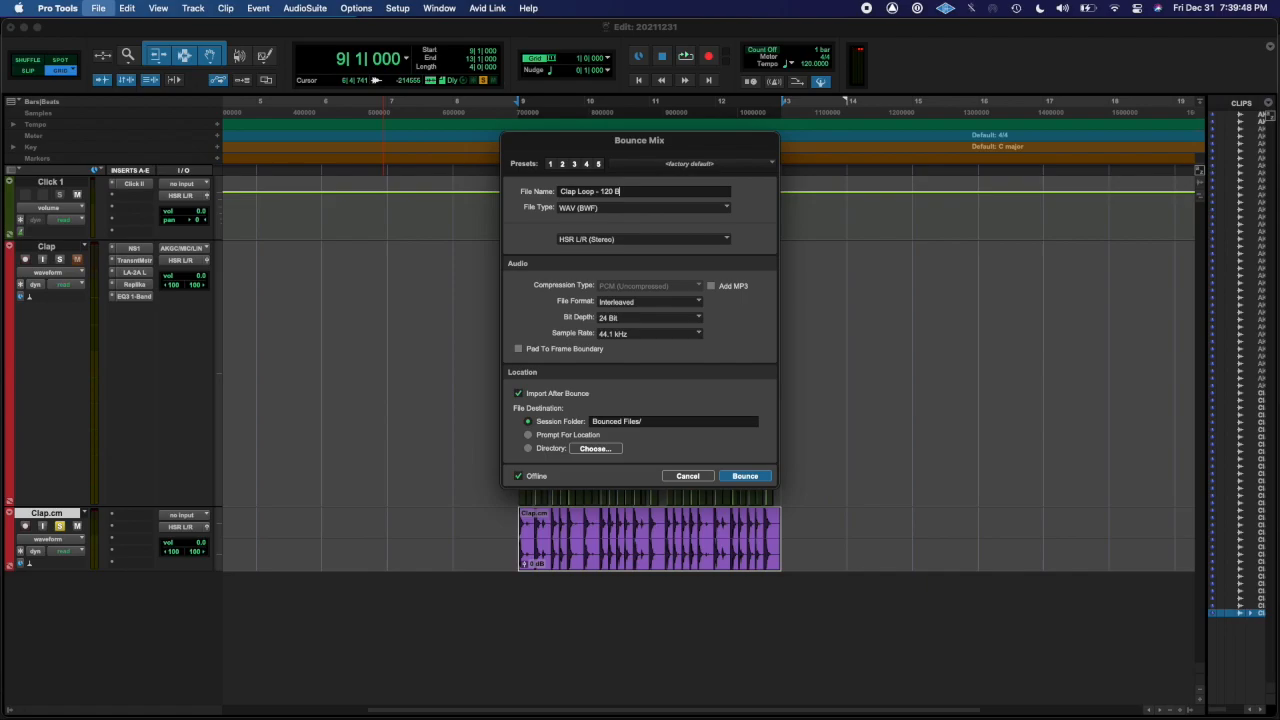
left_click(518, 393)
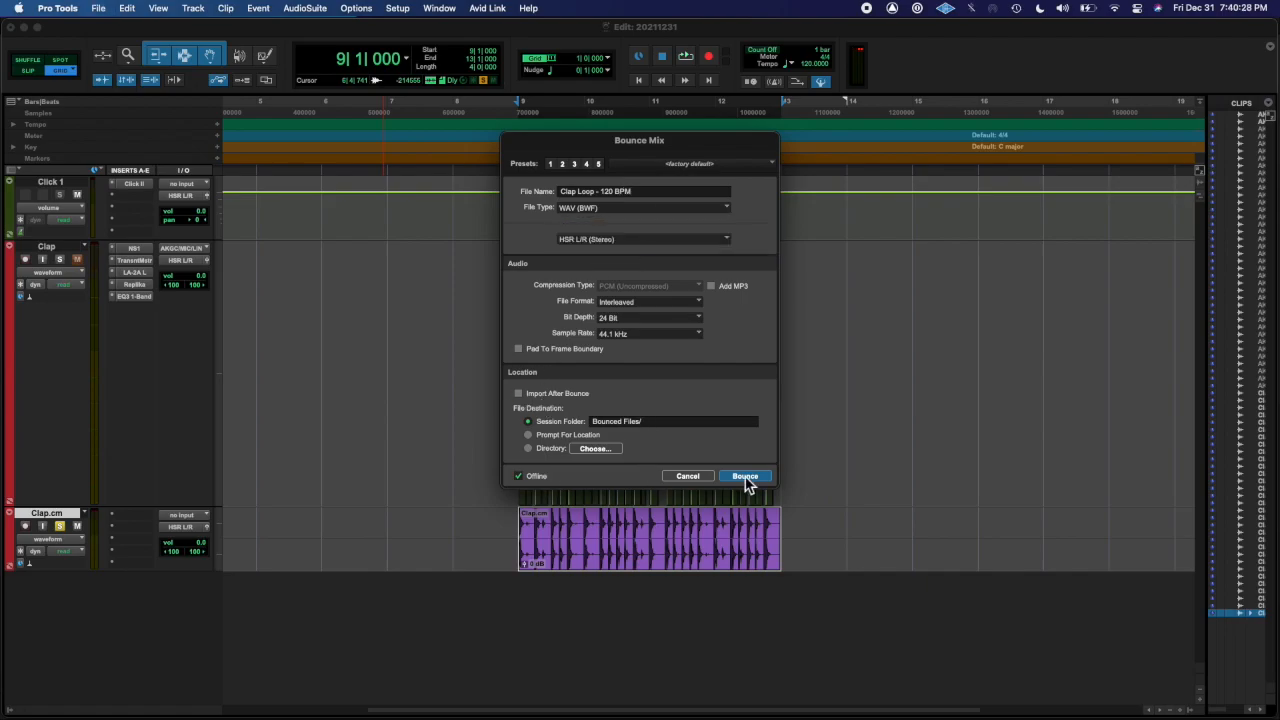
left_click(745, 476)
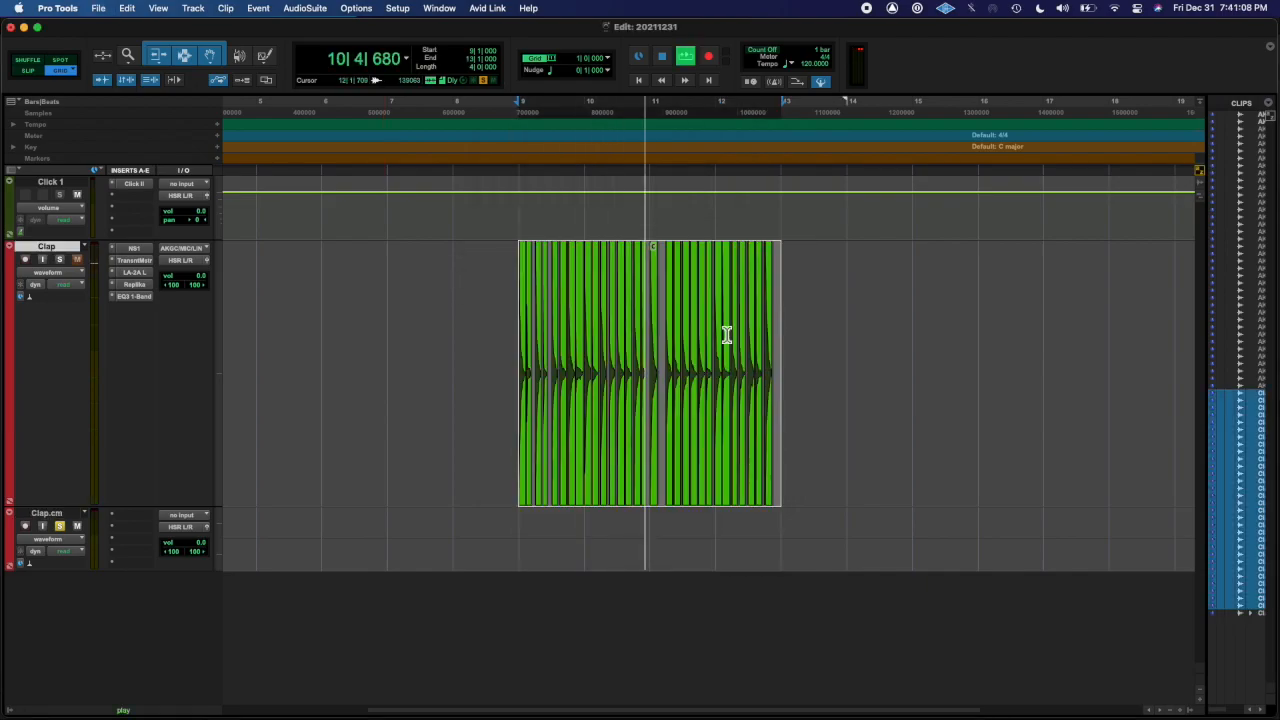